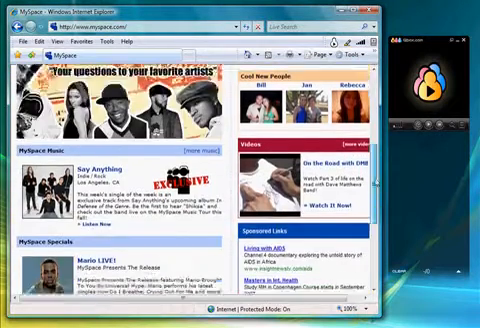
scroll("down", 3)
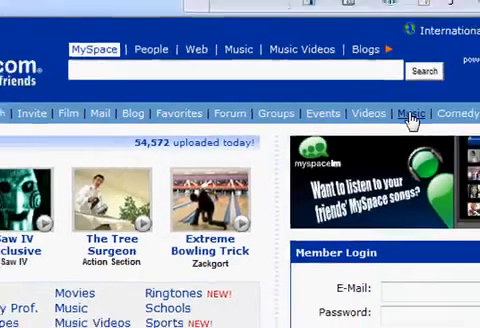
left_click(415, 112)
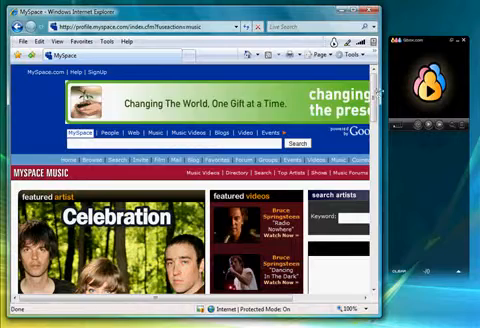
scroll("down", 3)
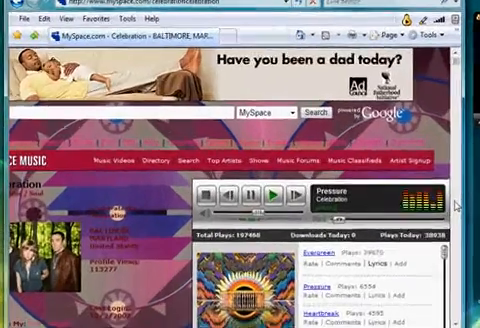
scroll("down", 3)
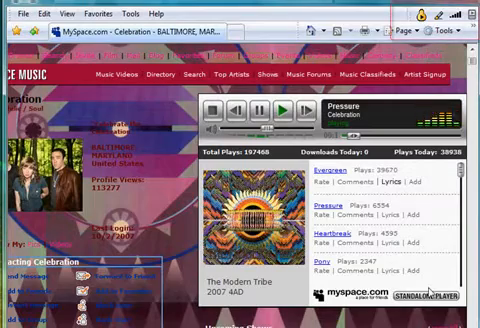
mouse_move(388, 160)
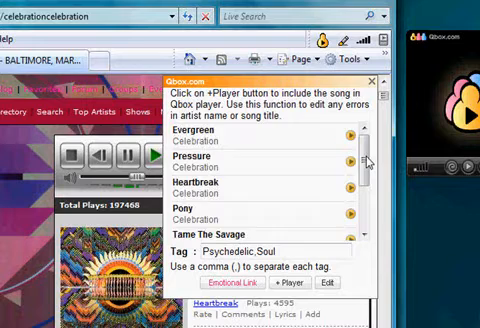
Scroll through Celebration's Qbox song list from Evergreen to Our Hearts Dont Change
scroll("down", 3)
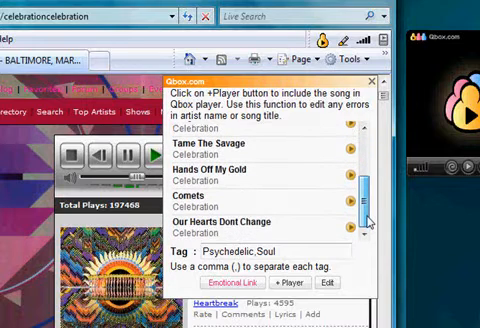
scroll("up", 3)
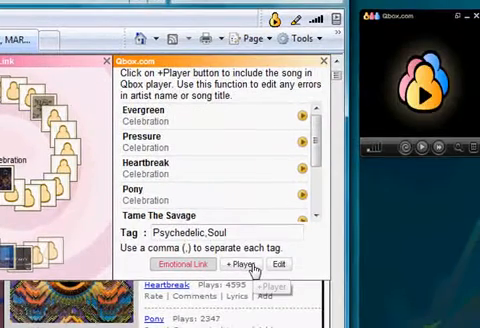
Add Celebration's nine songs to the Qbox player playlist via +Player
left_click(239, 264)
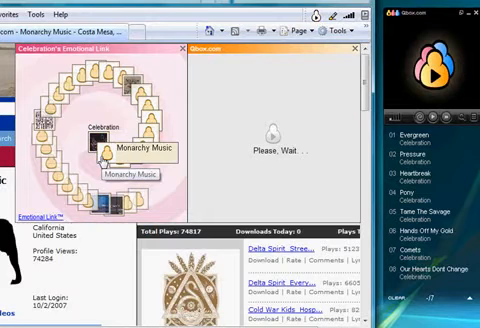
left_click(138, 150)
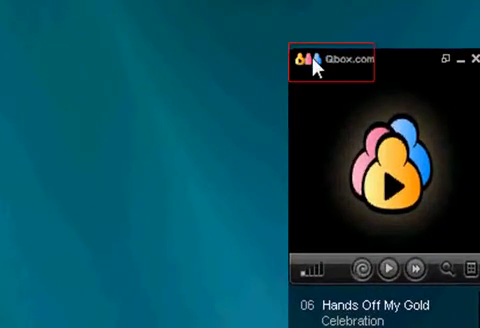
Expand the Qbox player and play Celebration's Evergreen from the twelve-track playlist
left_click(340, 57)
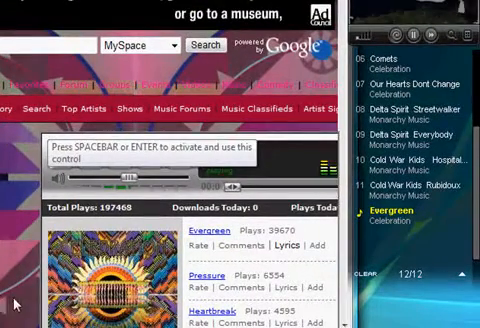
left_click(152, 155)
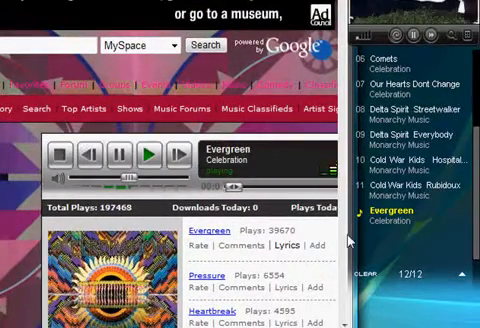